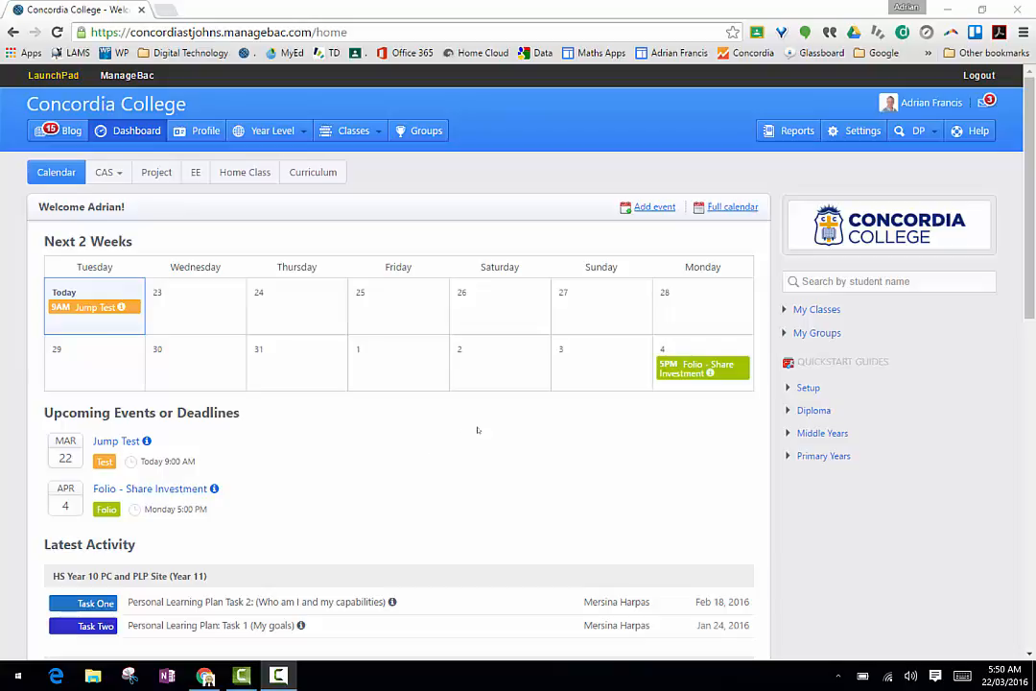
pyautogui.moveTo(595, 349)
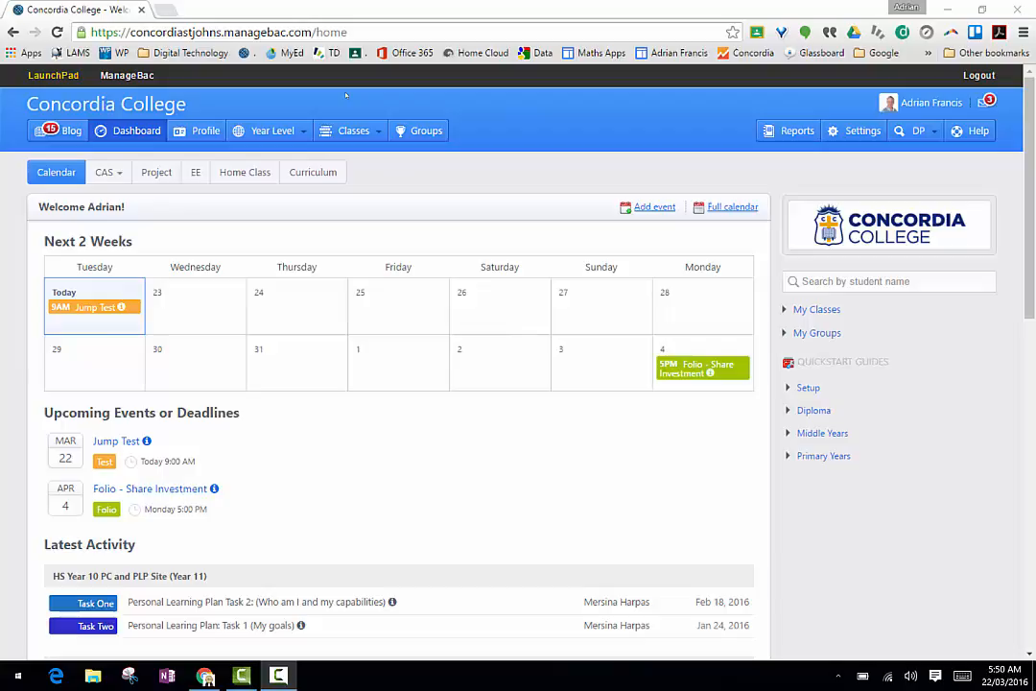
# Show the Classes list from the dashboard's top navigation.
pyautogui.click(354, 131)
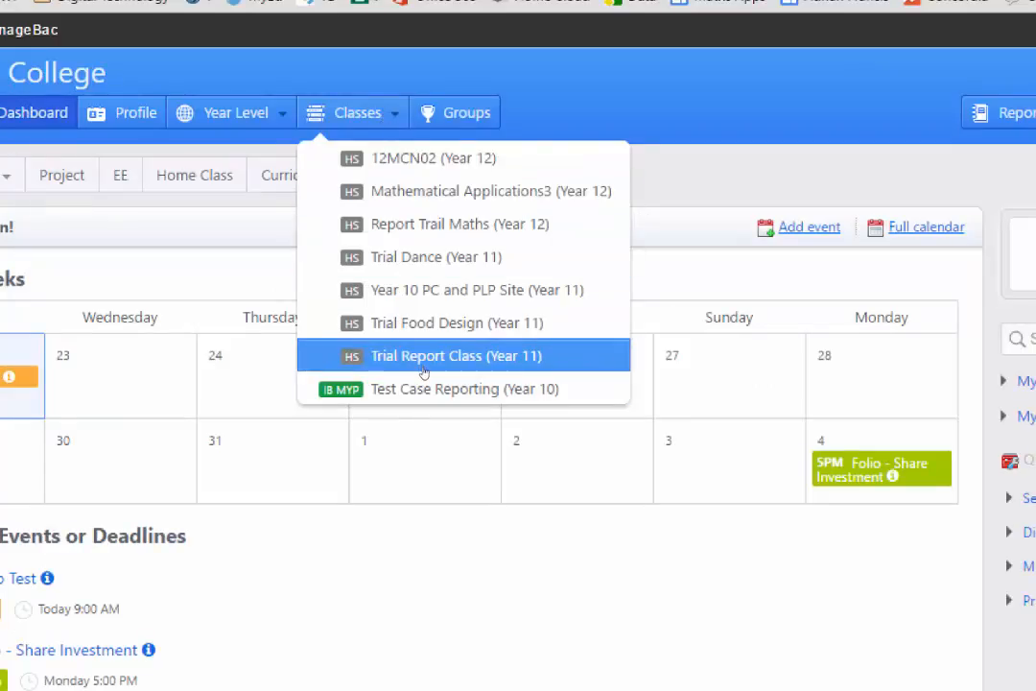
pyautogui.moveTo(465, 388)
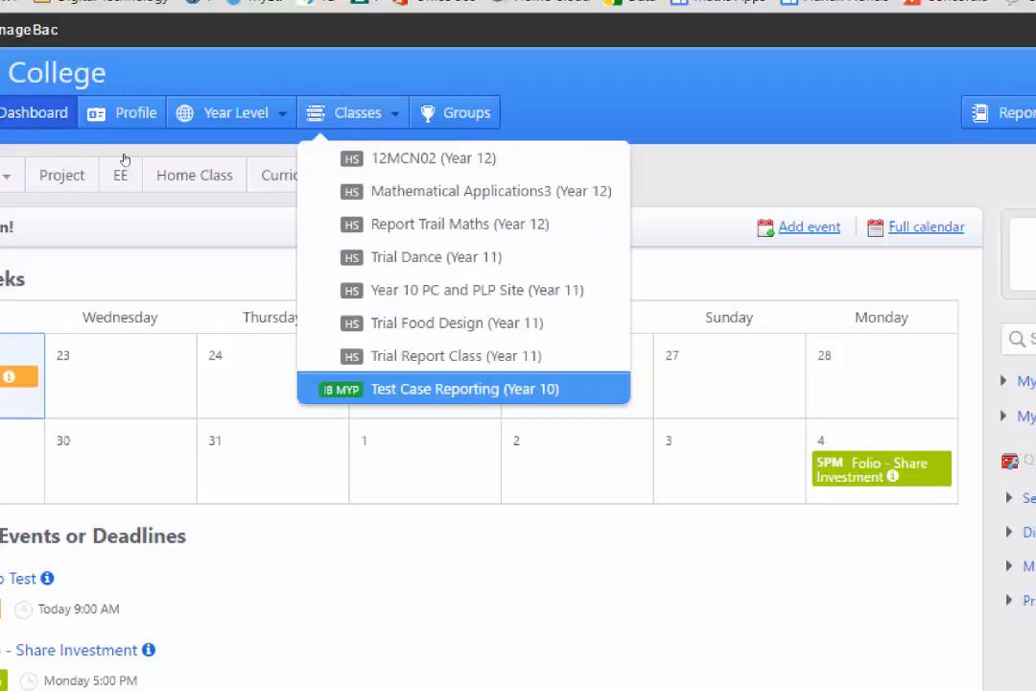
# Open the Test Case Reporting (Year 10) class from the Classes list.
pyautogui.click(464, 388)
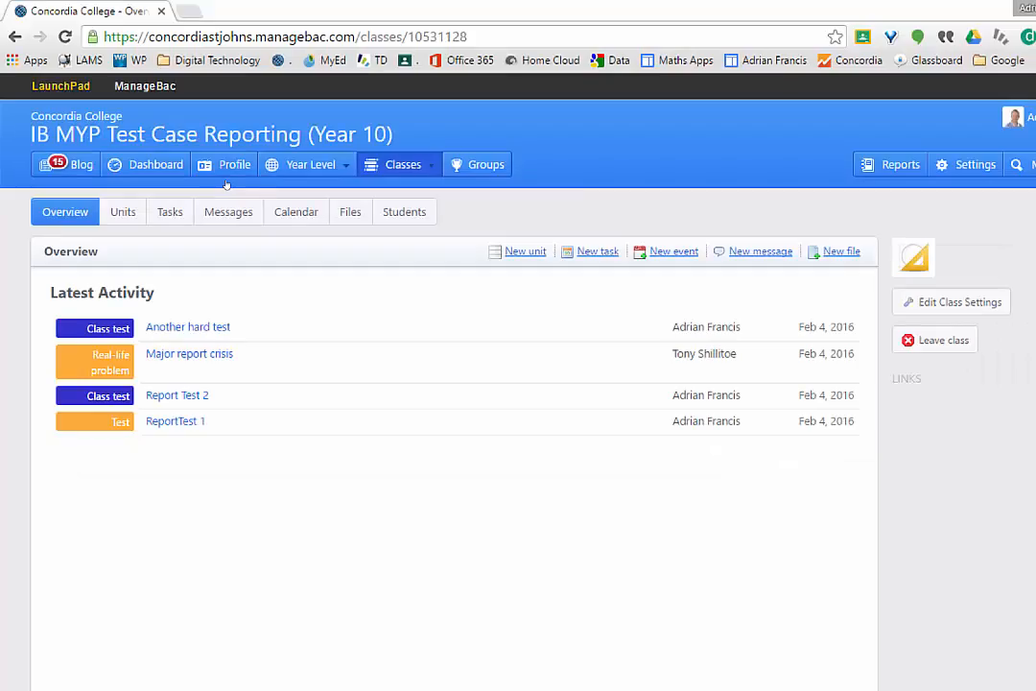
pyautogui.moveTo(433, 453)
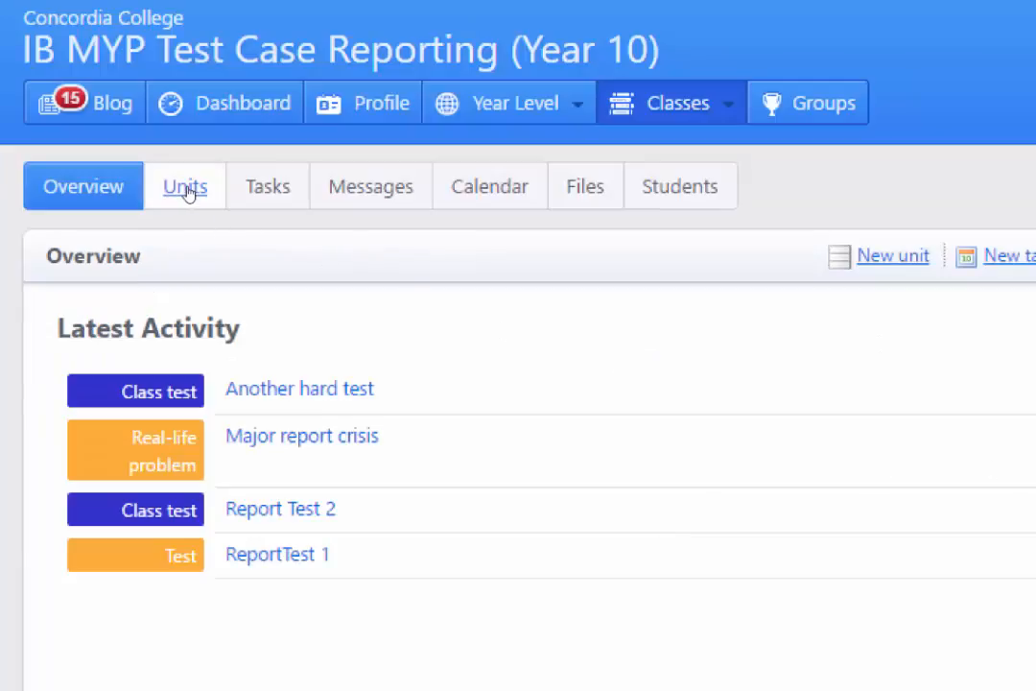
pyautogui.moveTo(371, 184)
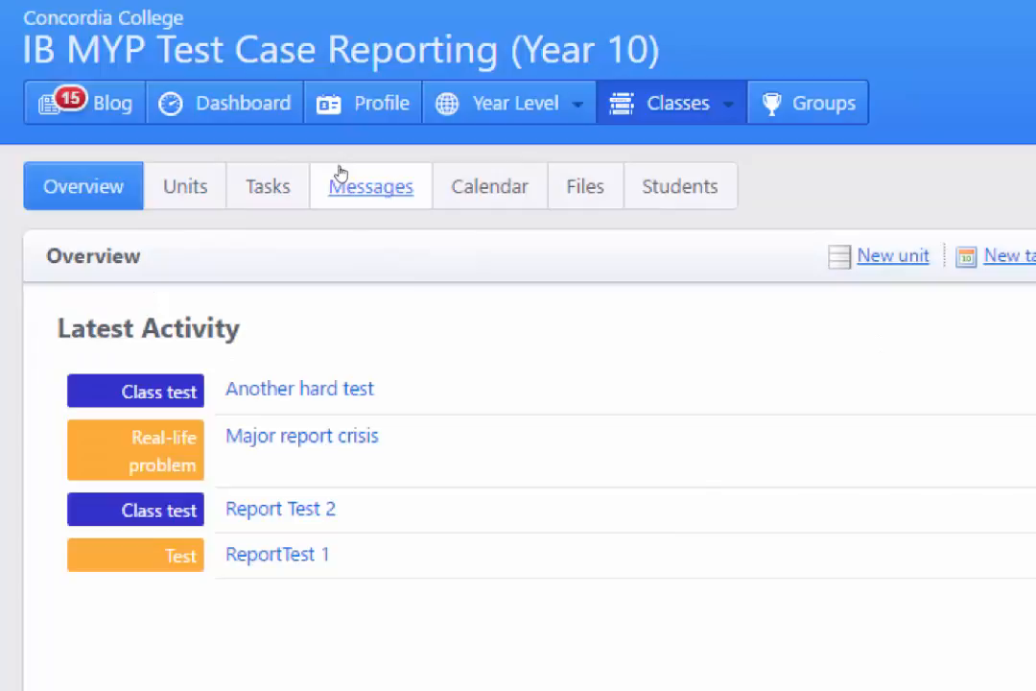
pyautogui.moveTo(266, 186)
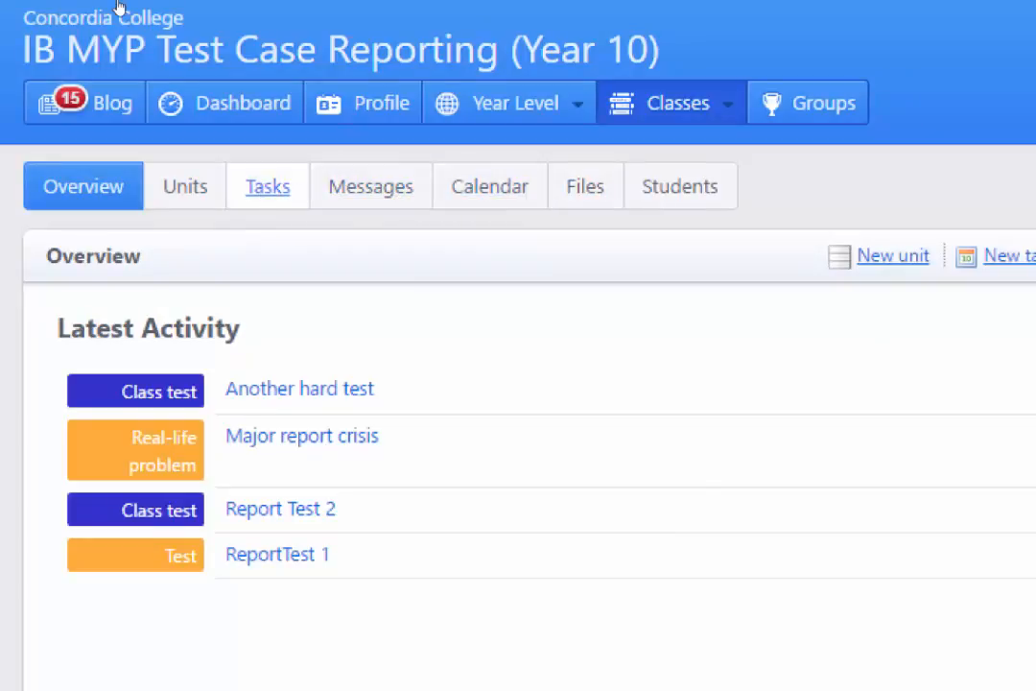
# Show the class's Tasks page listing its four completed tasks.
pyautogui.click(267, 184)
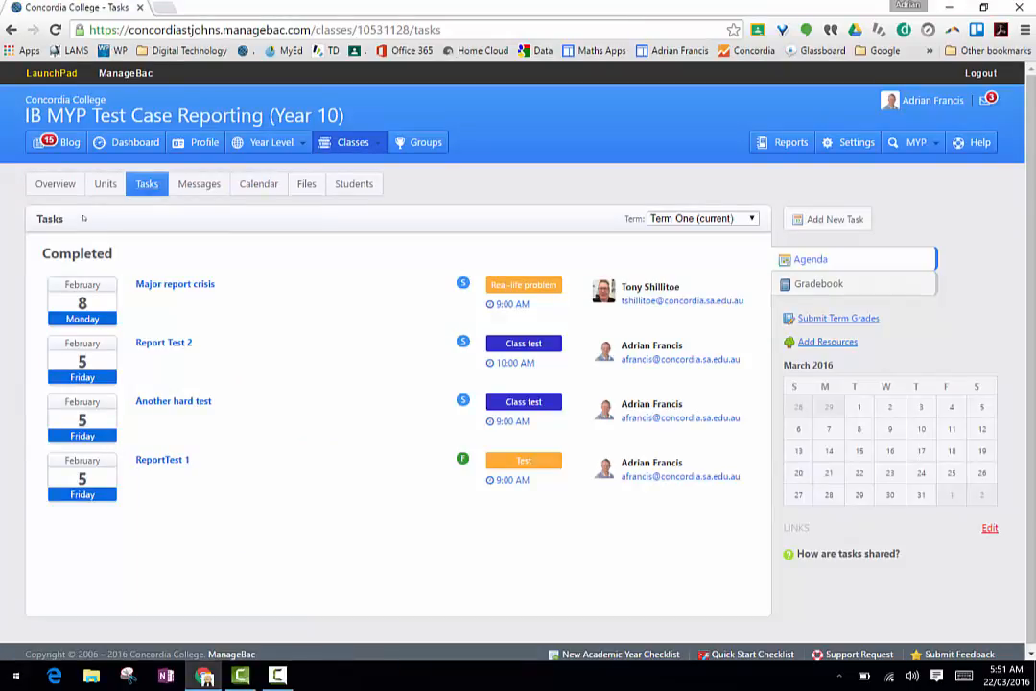
pyautogui.moveTo(326, 362)
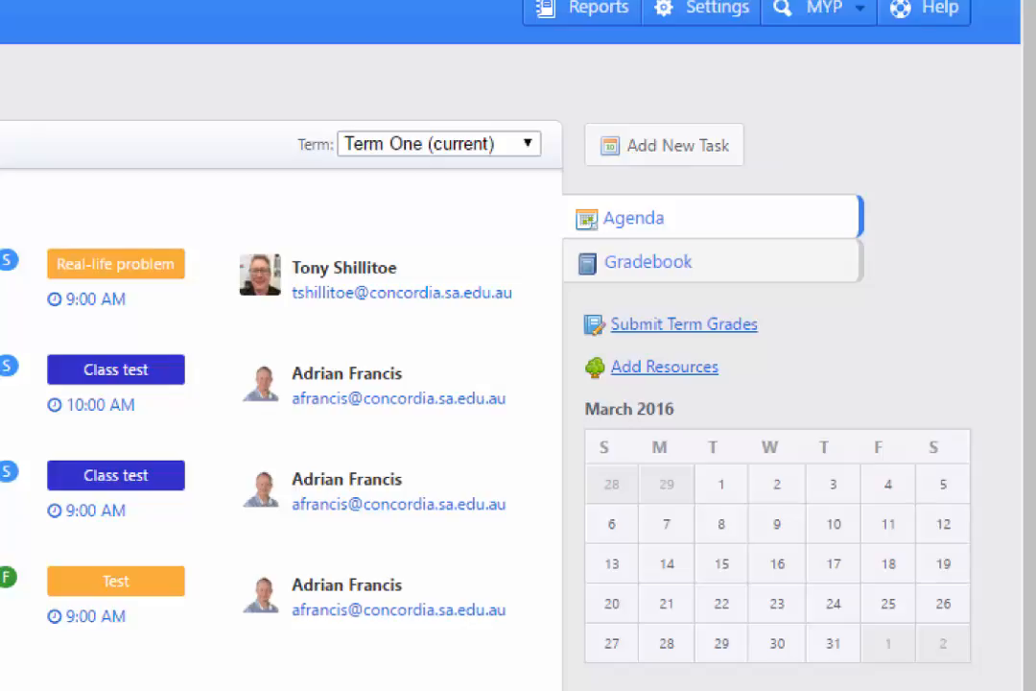
# Open the Term One gradebook showing the student's results across the four tasks.
pyautogui.click(649, 261)
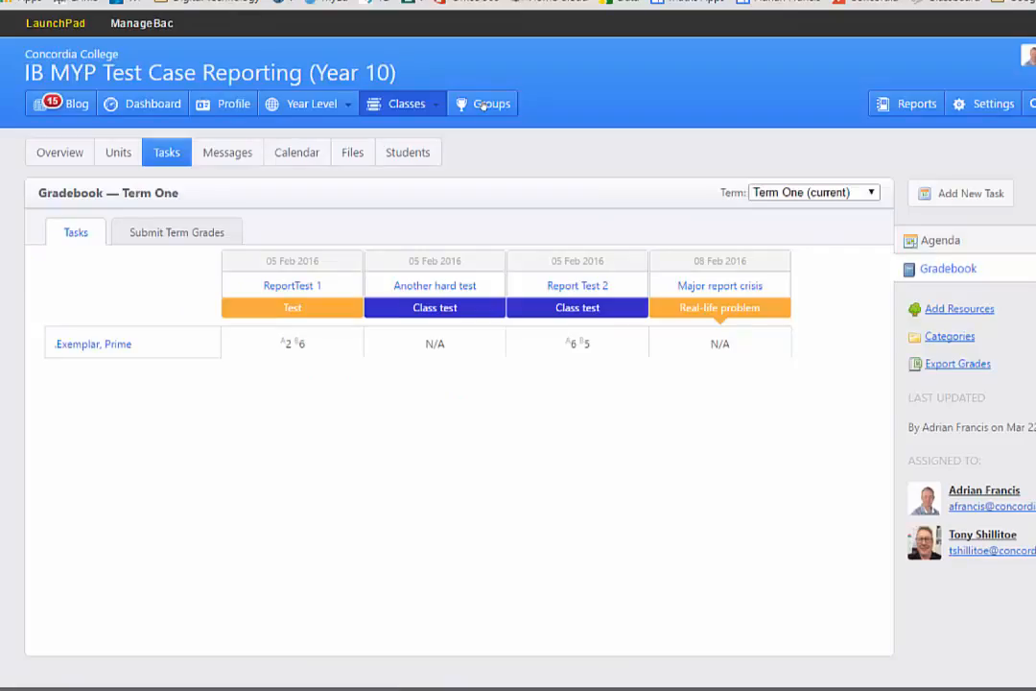
pyautogui.moveTo(793, 231)
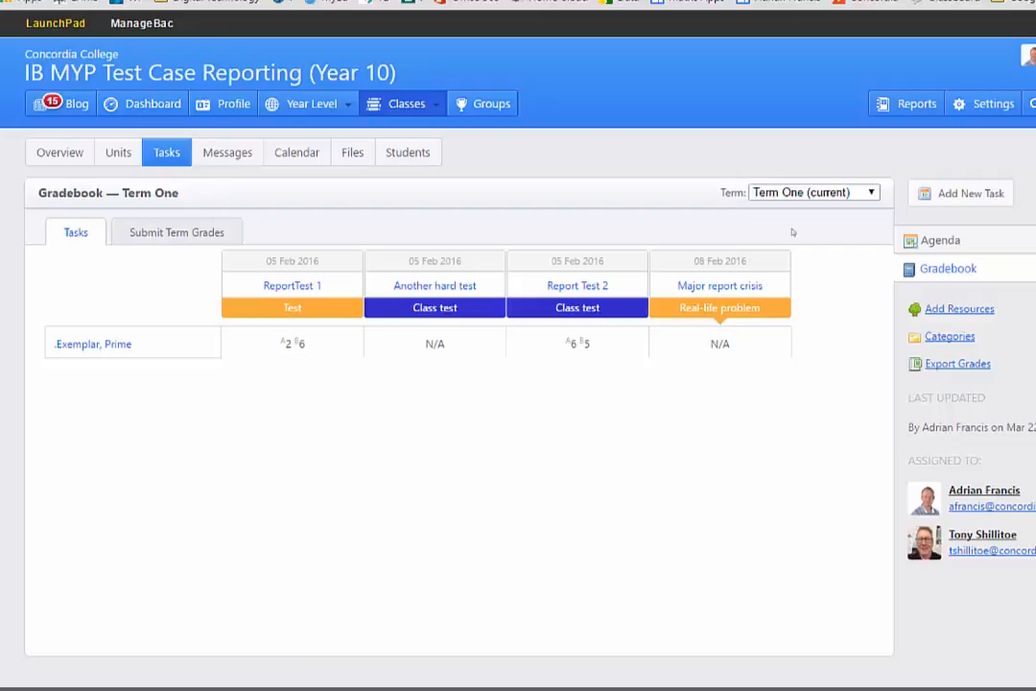
pyautogui.scroll(3)
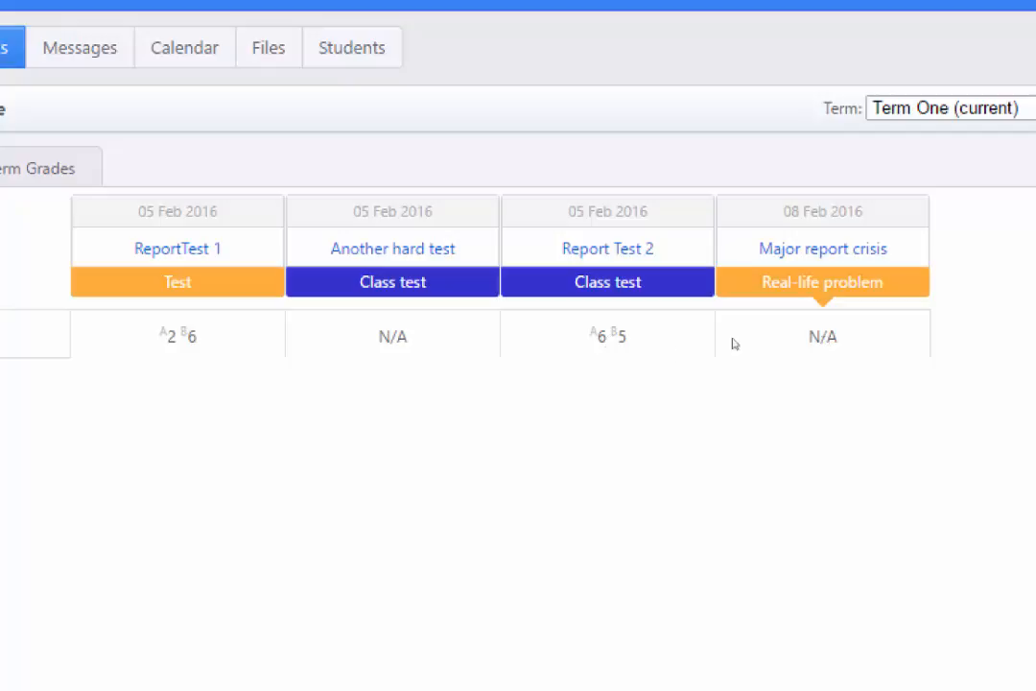
pyautogui.moveTo(161, 355)
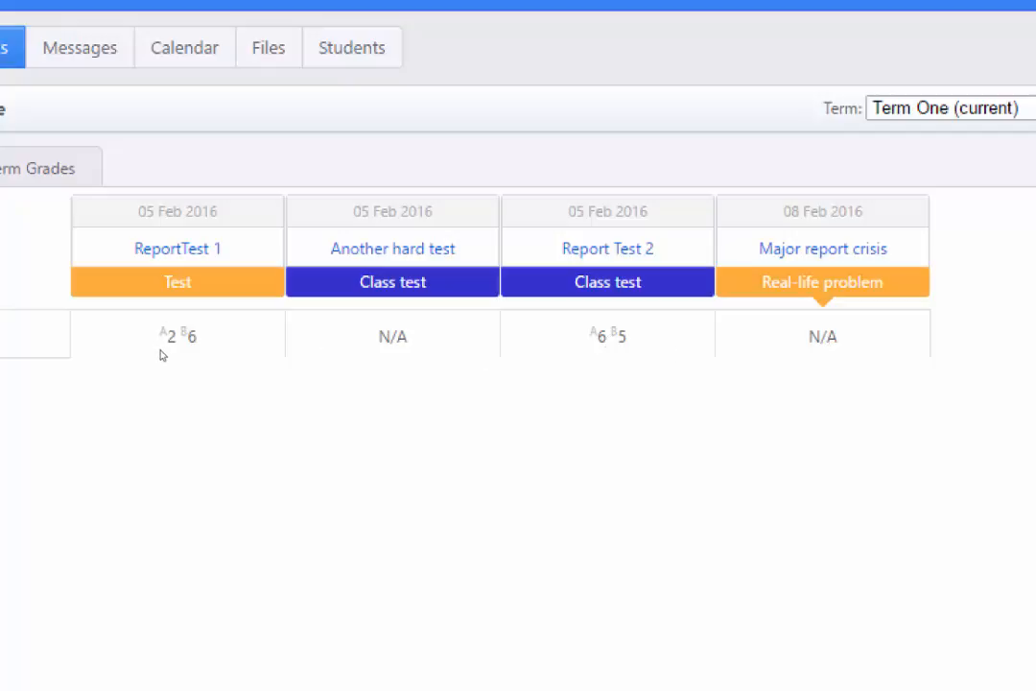
pyautogui.moveTo(192, 357)
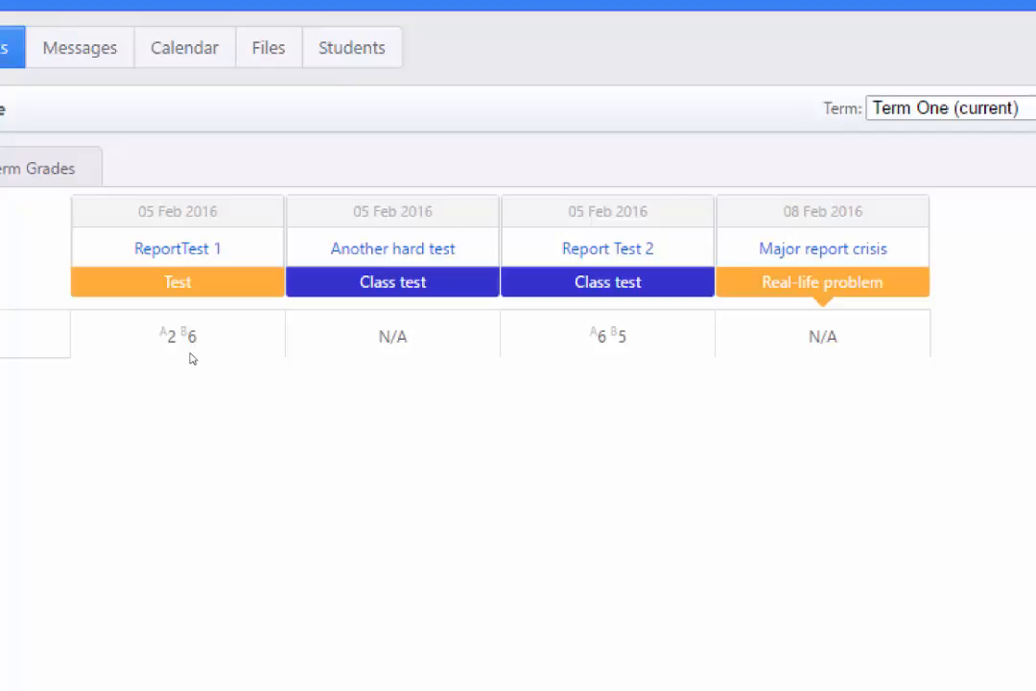
pyautogui.moveTo(583, 361)
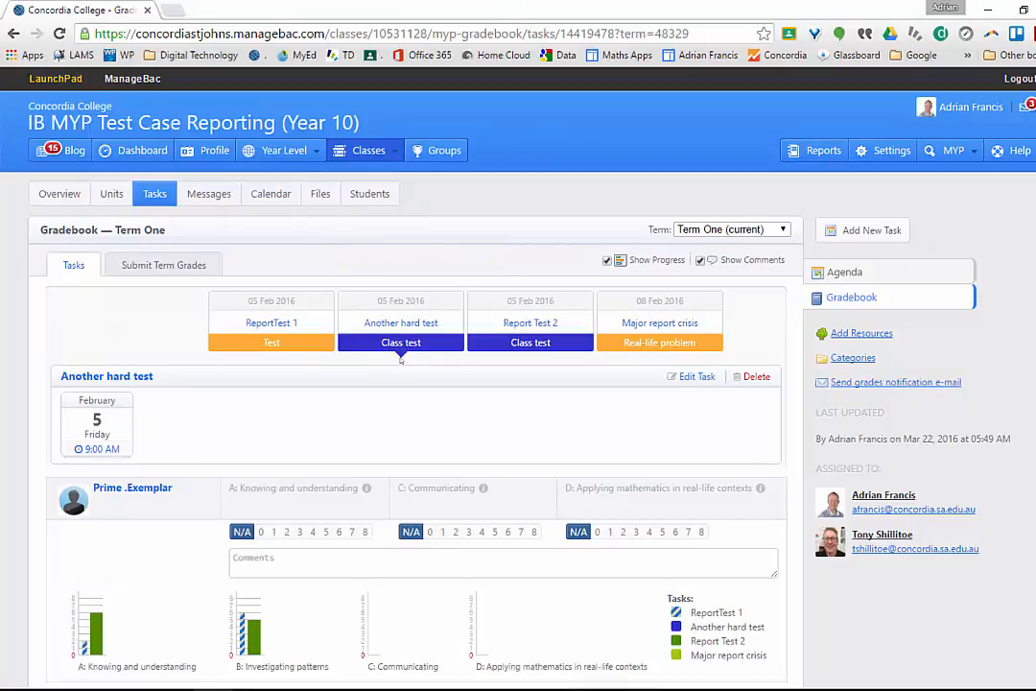
# Give Prime Exemplar 3 for Communicating and 3 for Applying mathematics in real-life contexts.
pyautogui.scroll(-3)
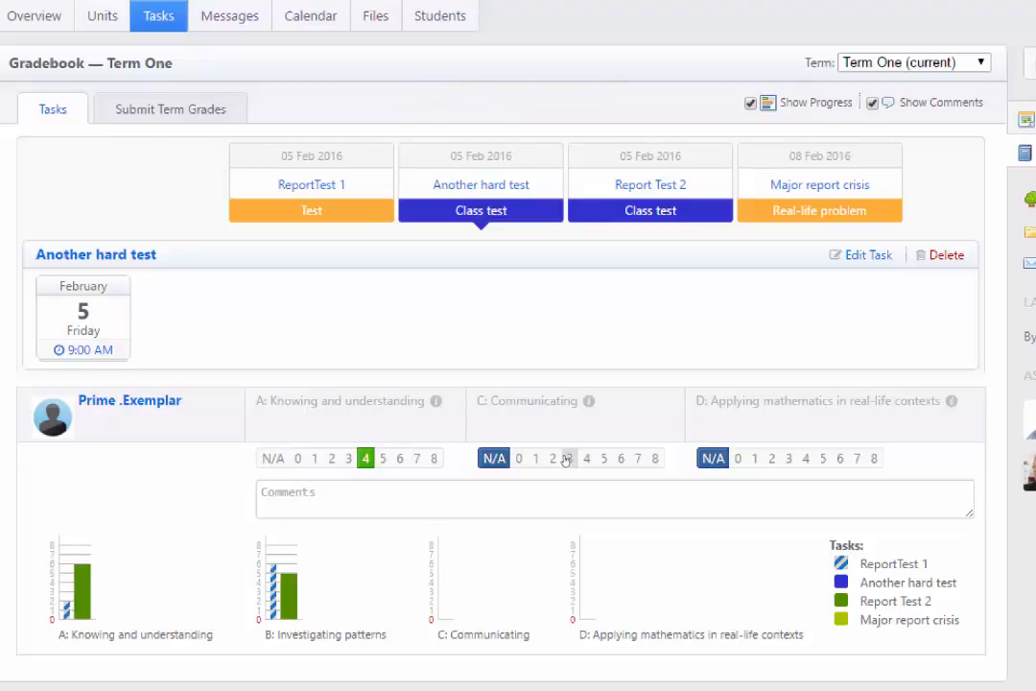
pyautogui.click(568, 457)
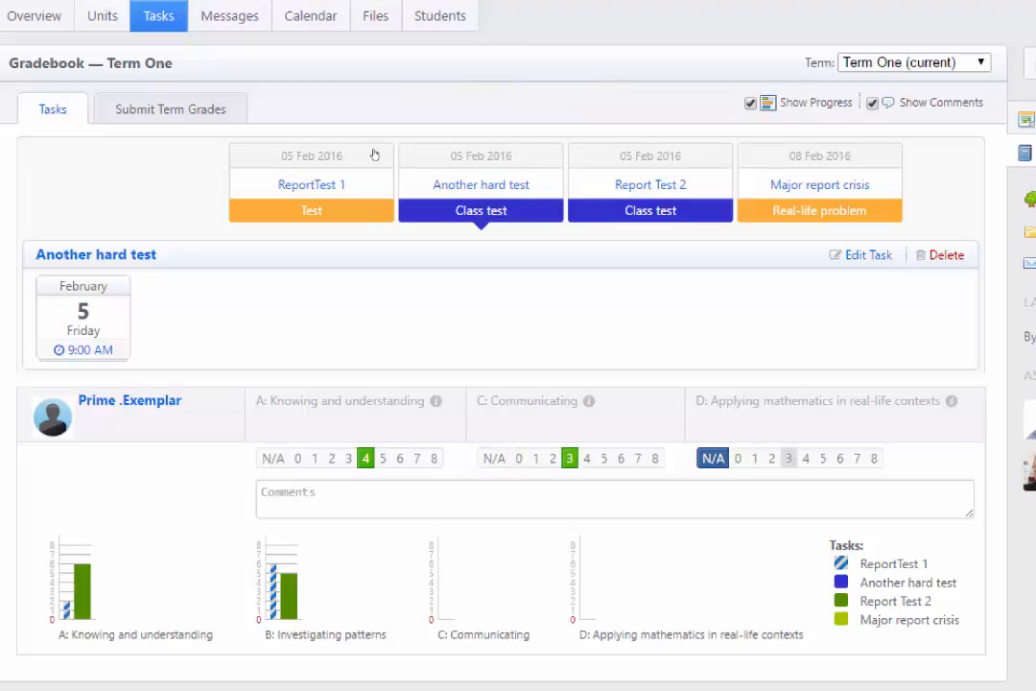
pyautogui.click(787, 457)
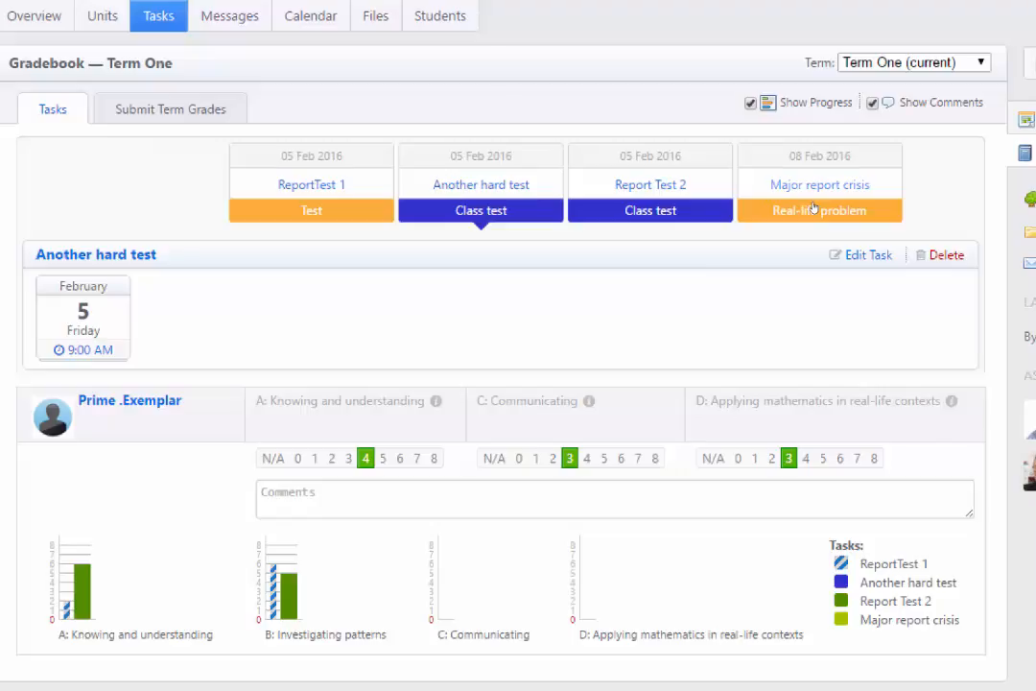
pyautogui.moveTo(814, 190)
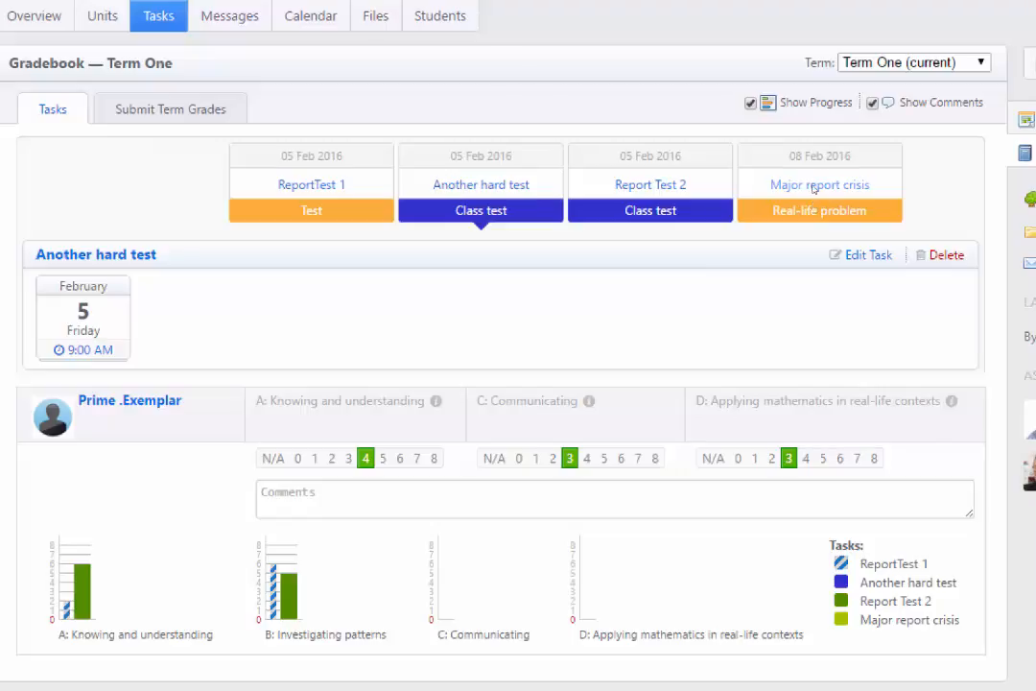
# Give Prime Exemplar 3 for Communicating and 7 for Applying mathematics on Major report crisis.
pyautogui.click(819, 185)
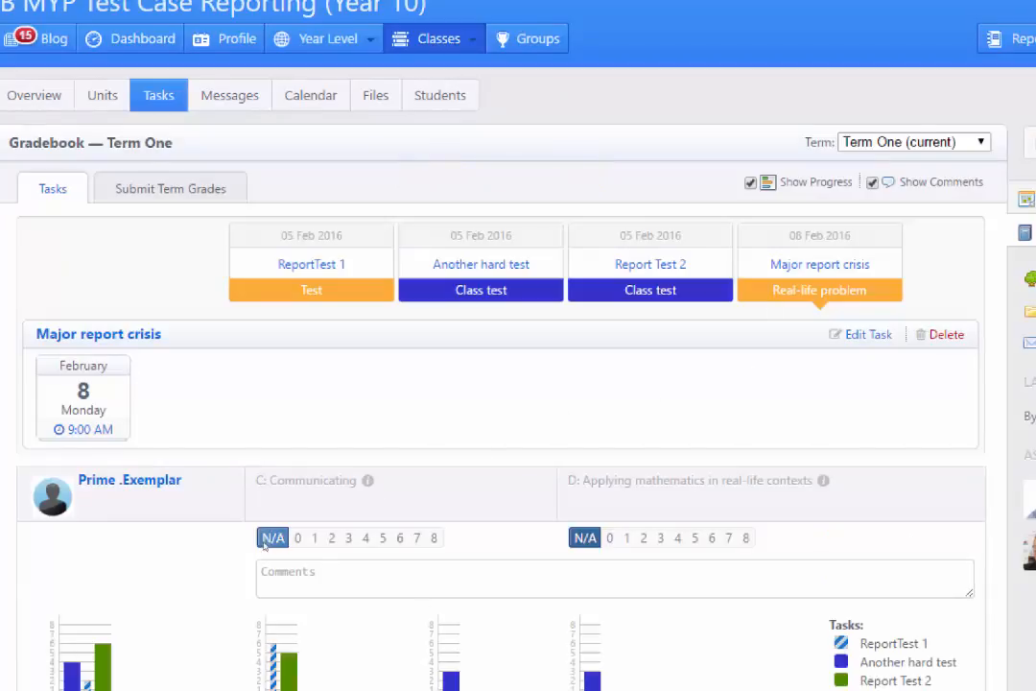
pyautogui.click(349, 538)
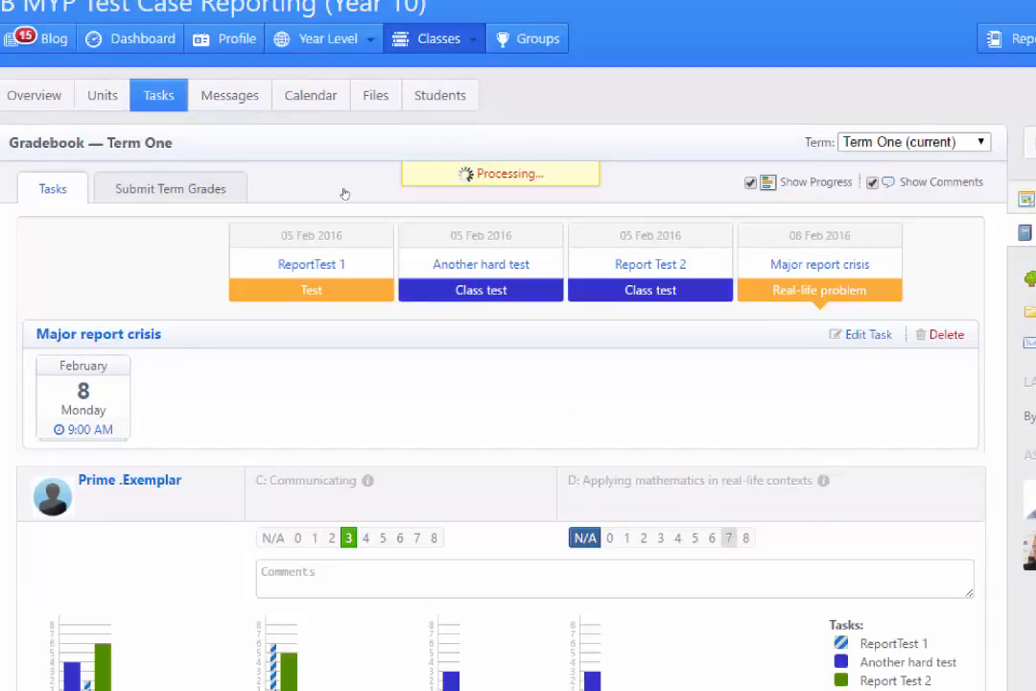
pyautogui.click(728, 538)
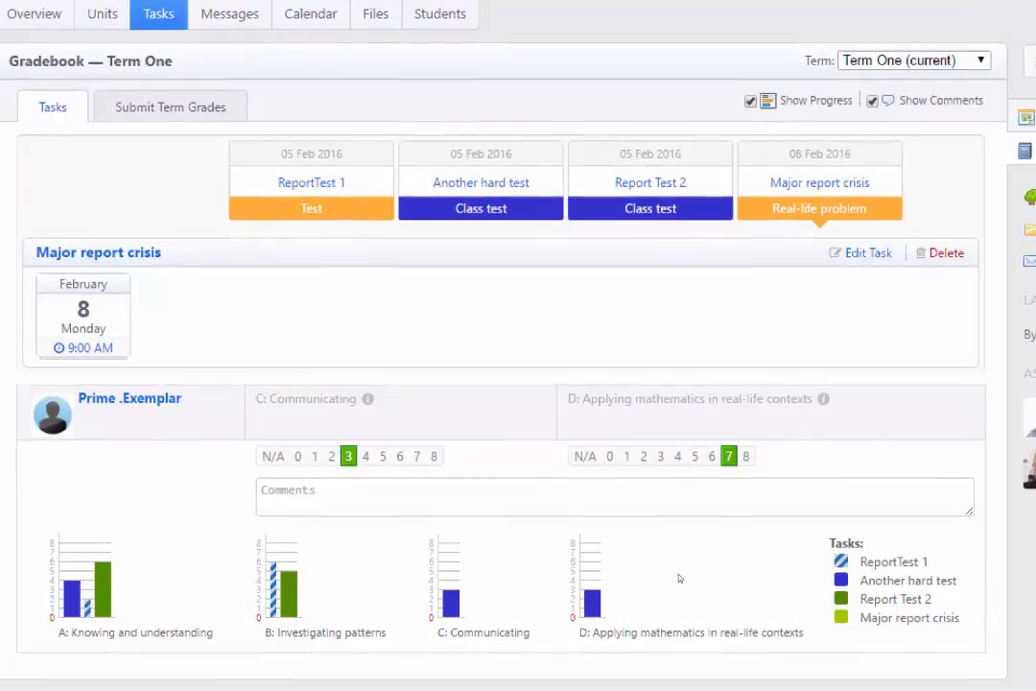
pyautogui.scroll(3)
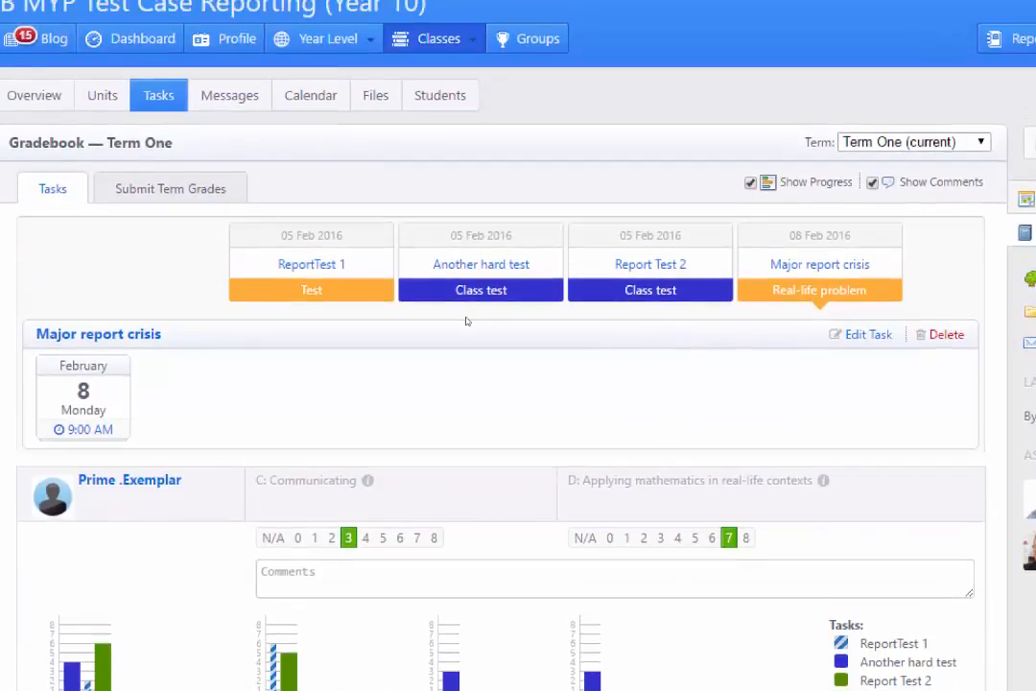